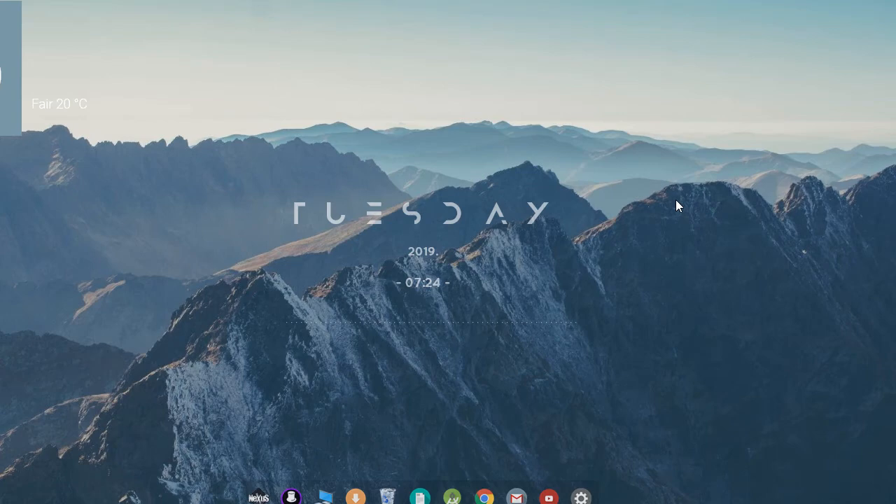
Step: Test the Start menu search by typing 'jasd' and 'sdf', which shows black empty results
left_click(16, 490)
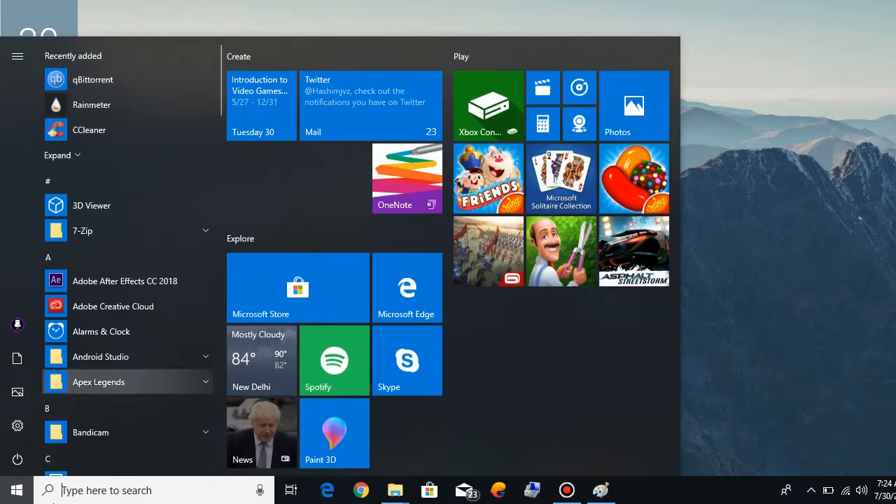
type("jasd")
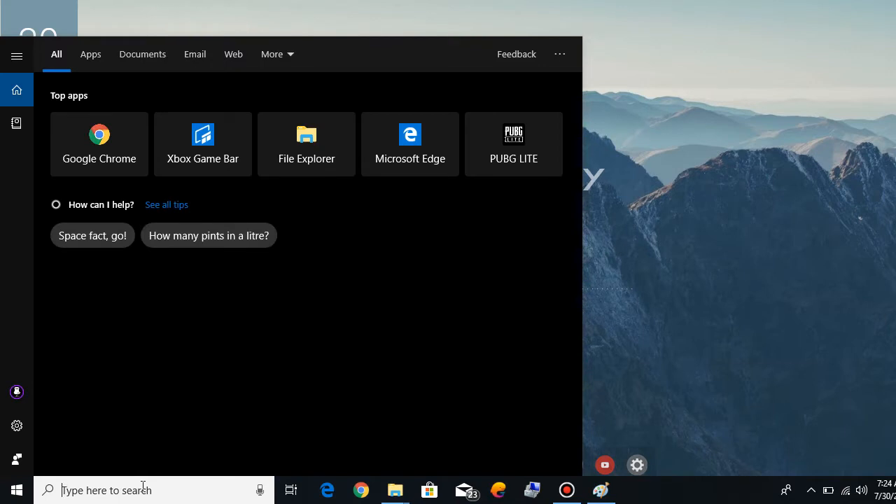
mouse_move(161, 375)
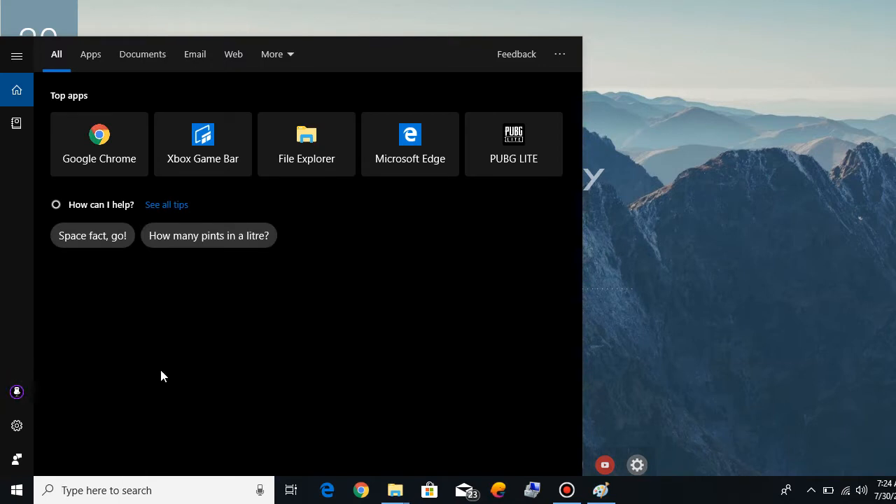
type("sdf")
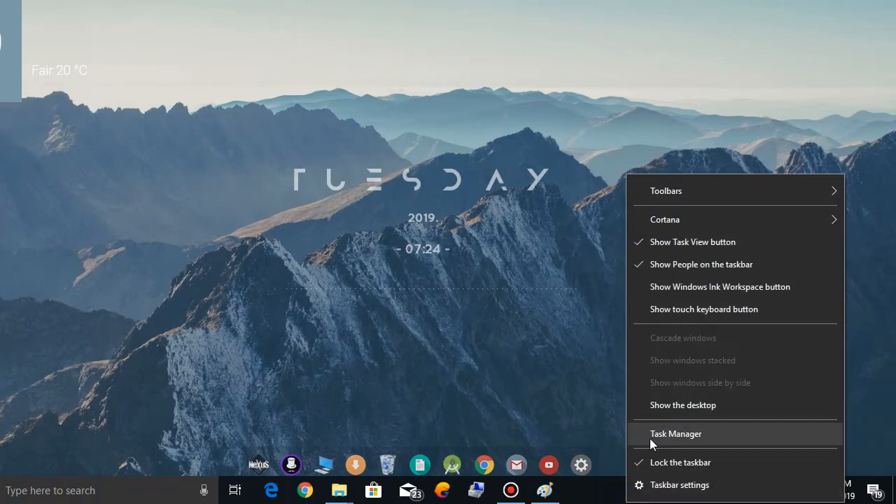
Step: Launch Task Manager from the taskbar menu to view the running processes
left_click(674, 434)
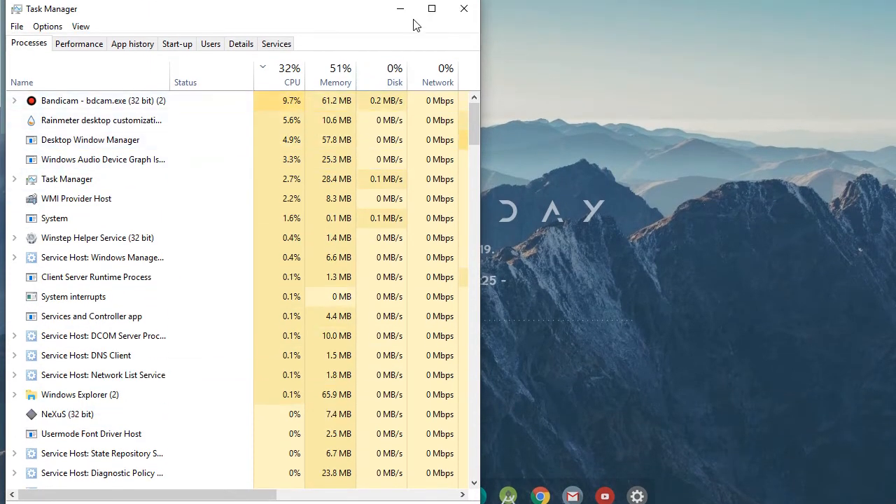
left_click(16, 490)
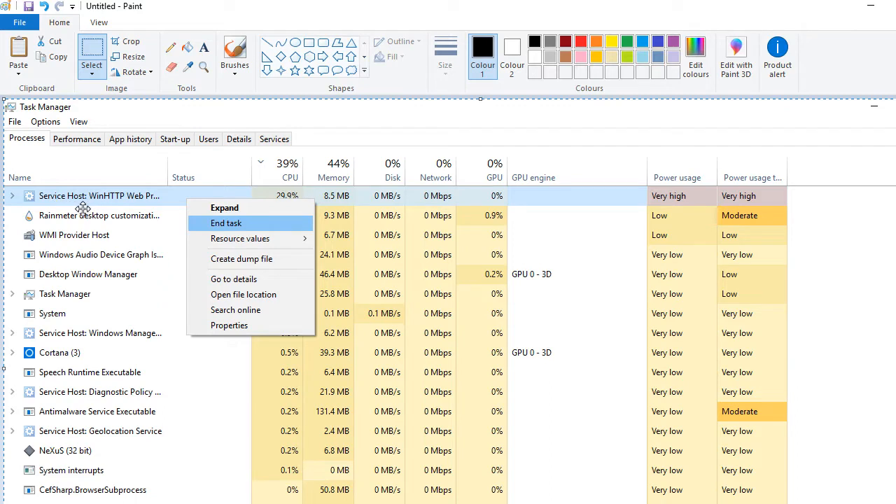
mouse_move(84, 209)
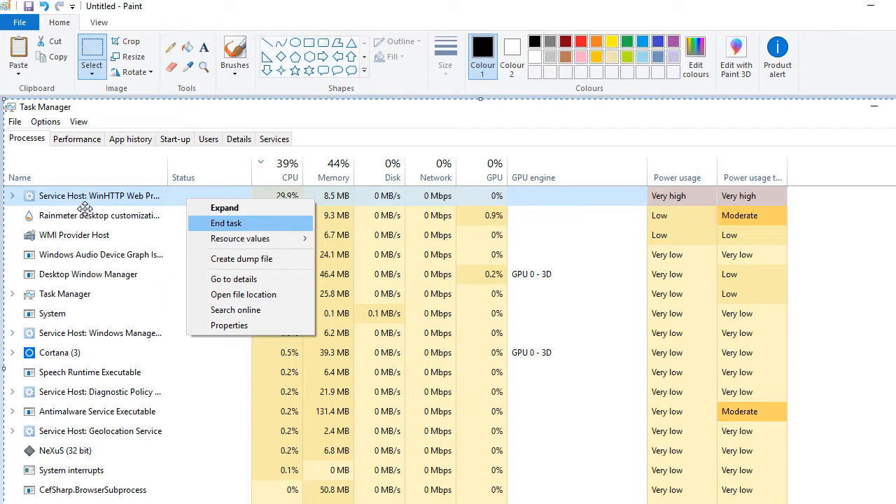
mouse_move(151, 207)
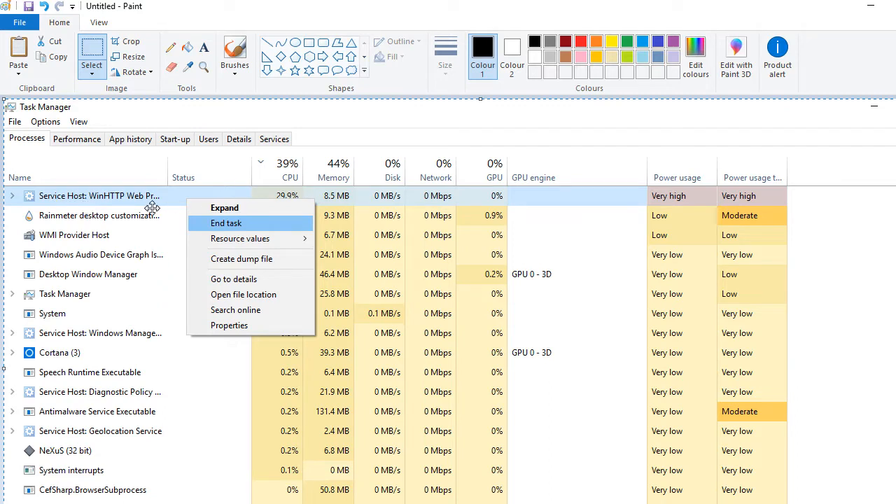
mouse_move(210, 199)
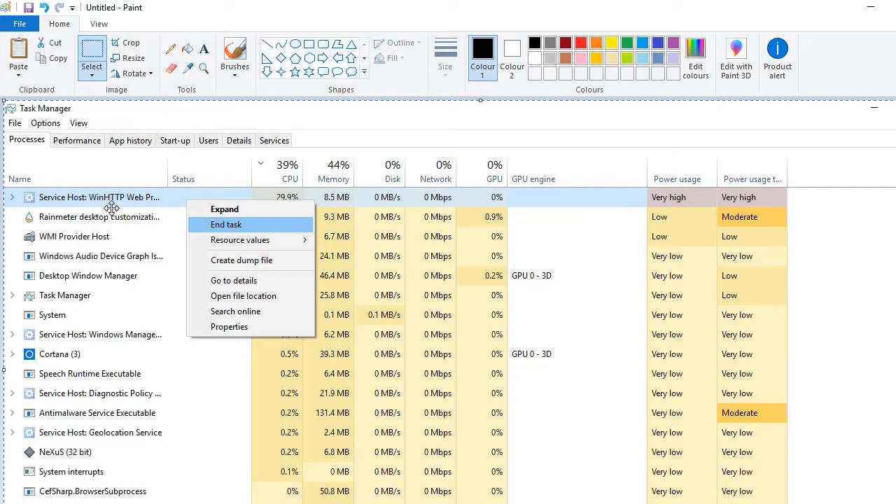
mouse_move(81, 205)
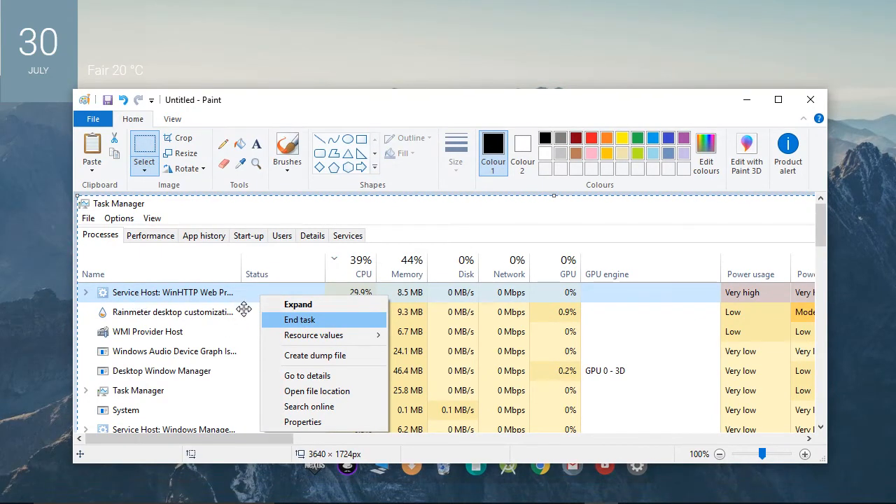
mouse_move(346, 335)
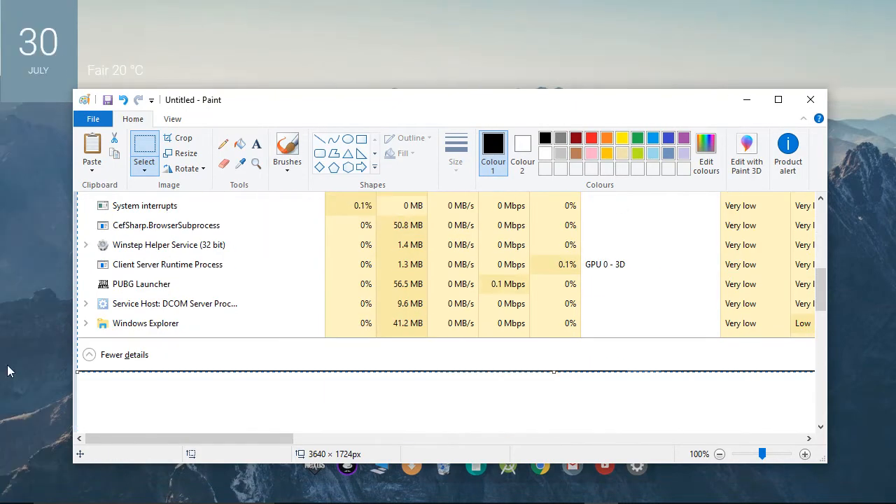
Step: Bring up the image's options in Paint over the pasted Task Manager screenshot
right_click(172, 293)
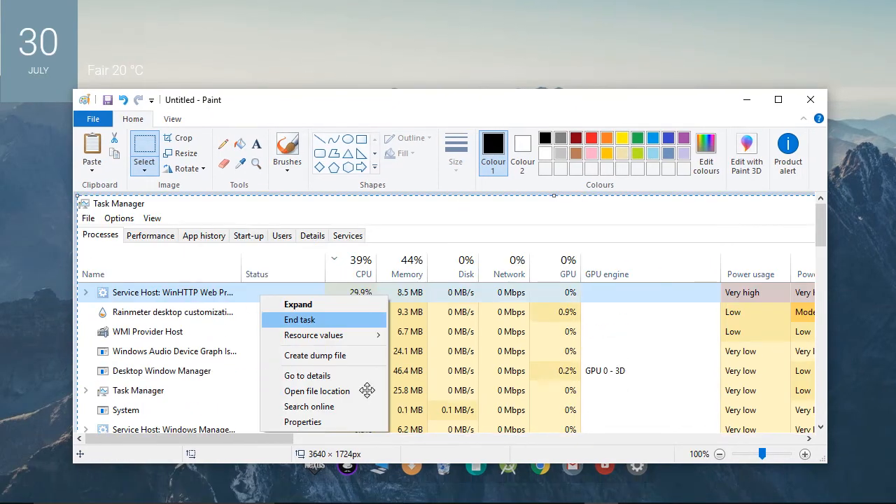